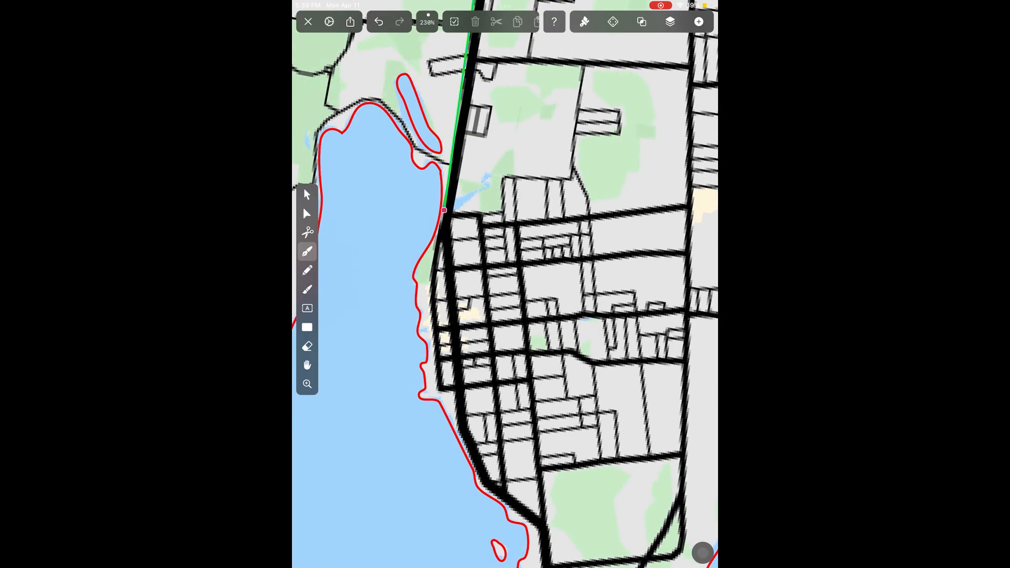
Step: Trace a black street path over the map along the waterfront beside the red shoreline
{"action": "left_click_drag", "start_coordinate": [444, 211], "coordinate": [497, 495]}
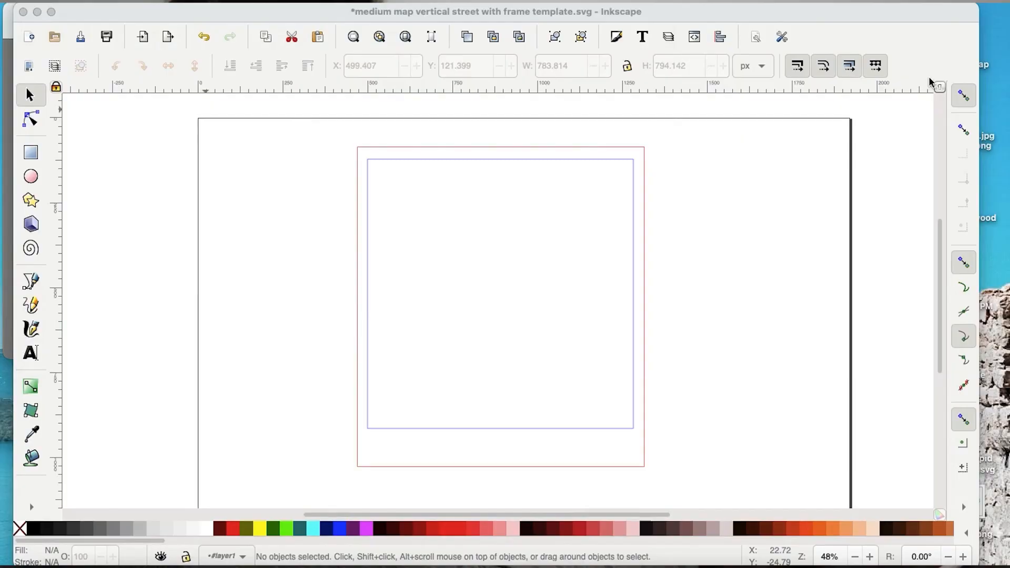
{"action": "mouse_move", "coordinate": [967, 132]}
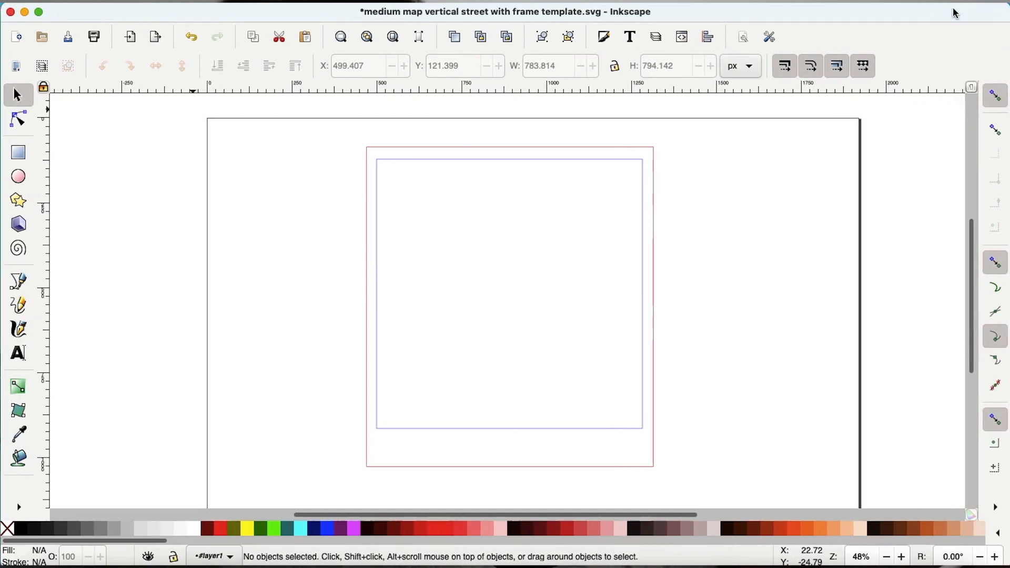
{"action": "mouse_move", "coordinate": [725, 321]}
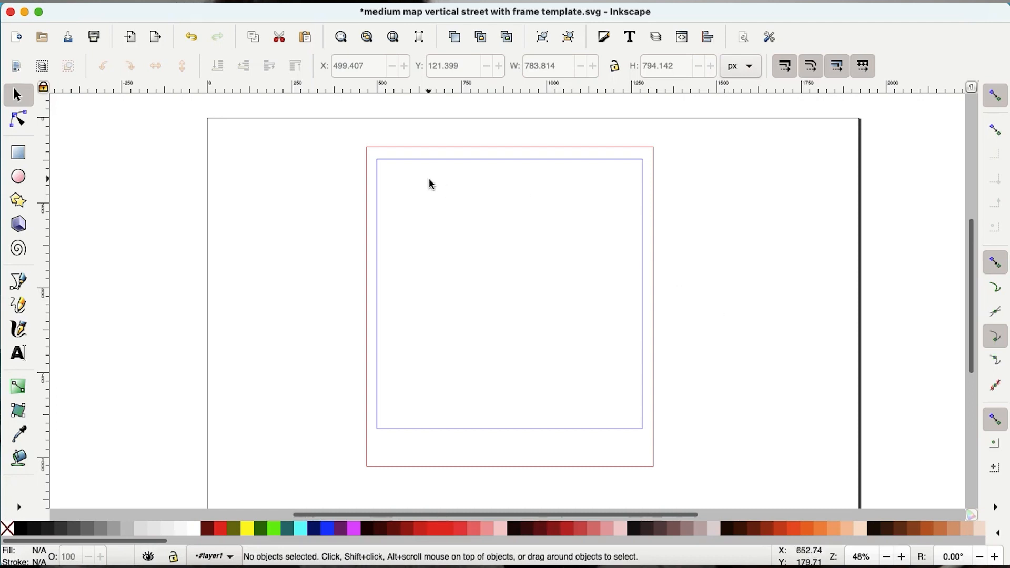
{"action": "mouse_move", "coordinate": [341, 198]}
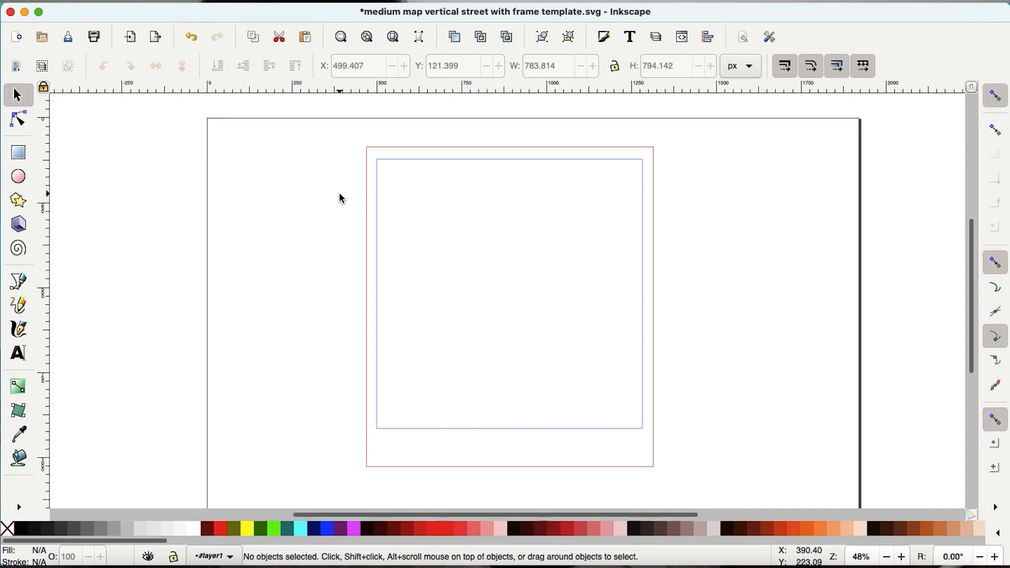
{"action": "mouse_move", "coordinate": [485, 142]}
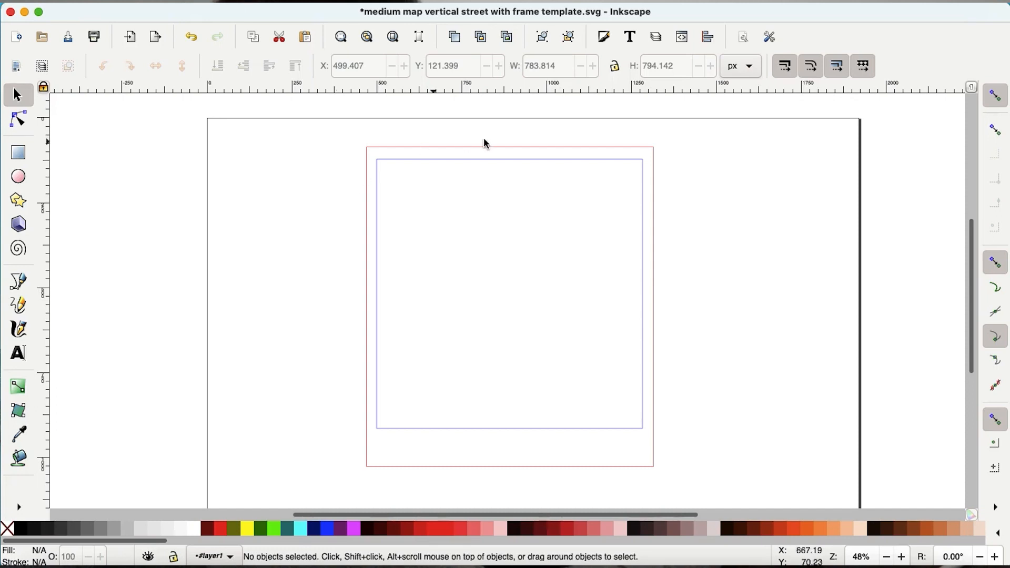
{"action": "mouse_move", "coordinate": [817, 150]}
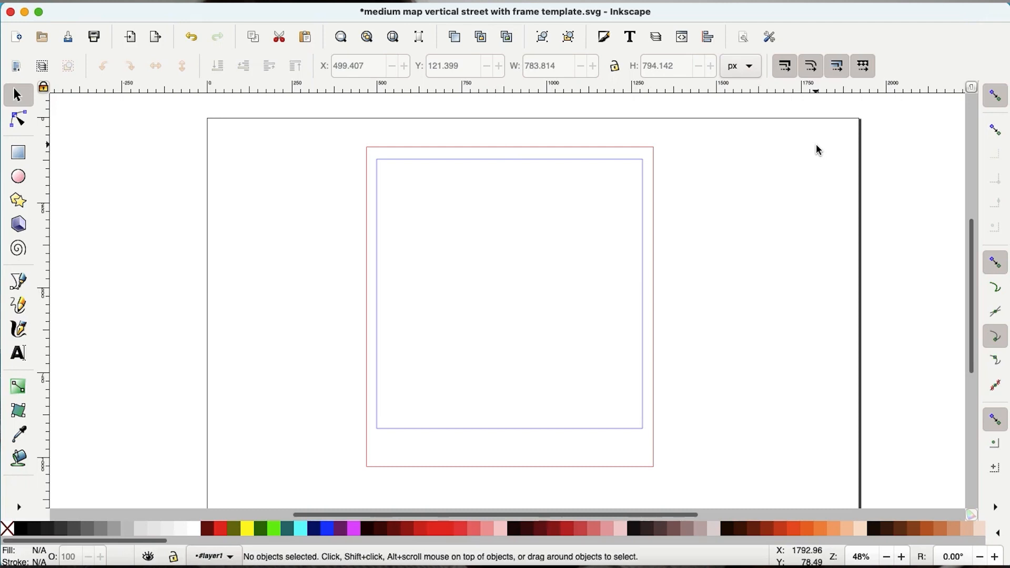